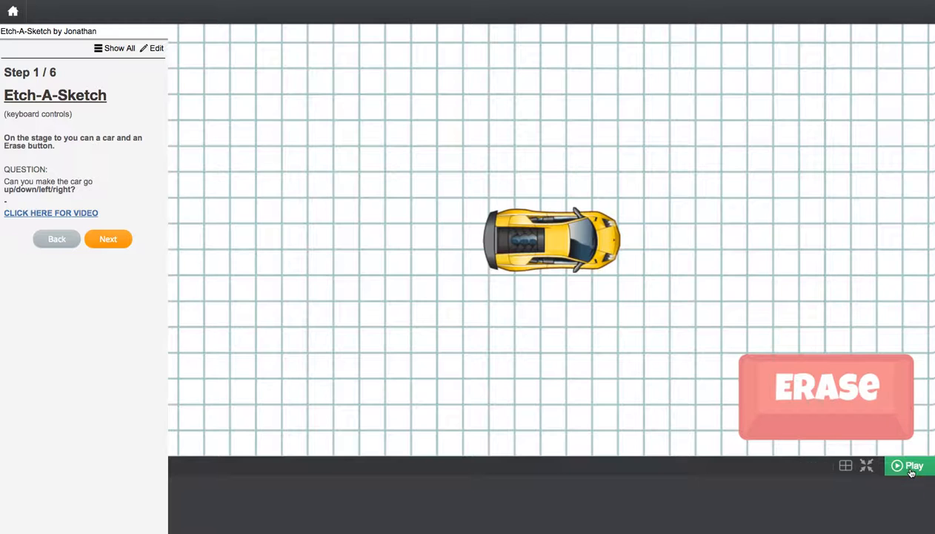
# Run the Etch-A-Sketch project so the car appears on the grid stage.
pyautogui.click(909, 466)
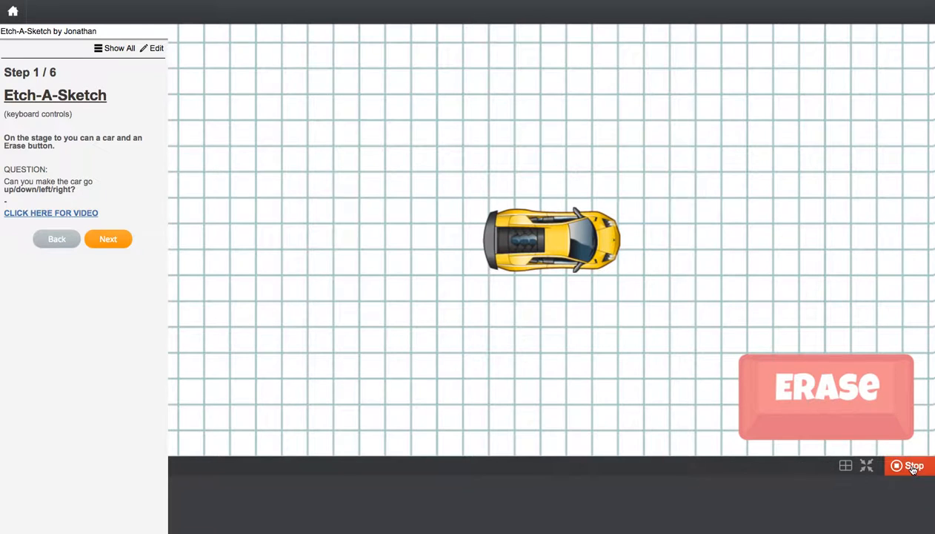
pyautogui.moveTo(596, 289)
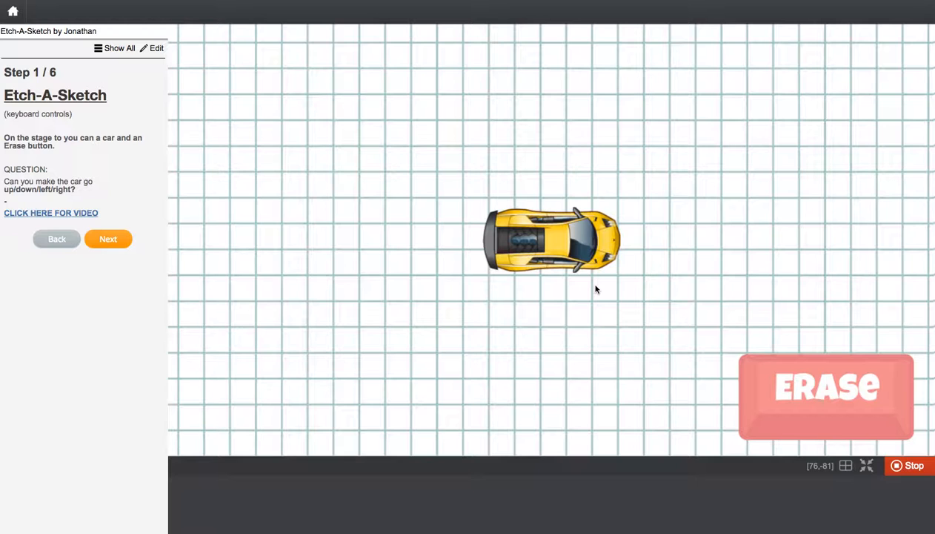
# Drive the car right, up and down to trace a blue rectangular outline, then stop and view the car's code.
pyautogui.press('Right')
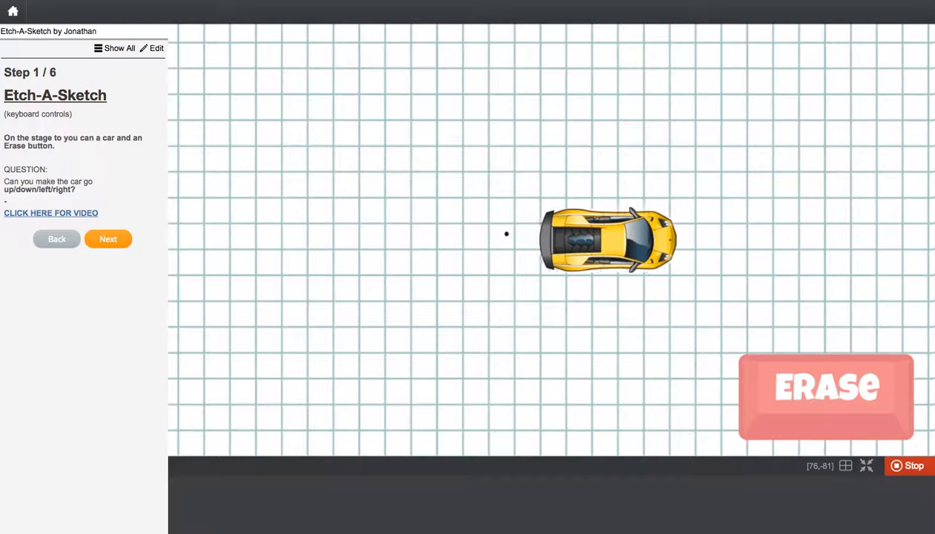
pyautogui.press('right')
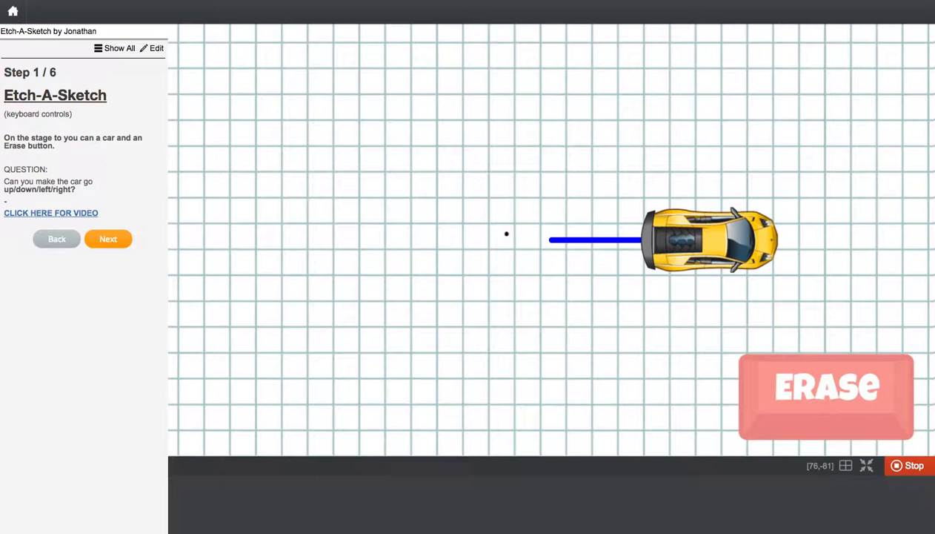
pyautogui.press('Up')
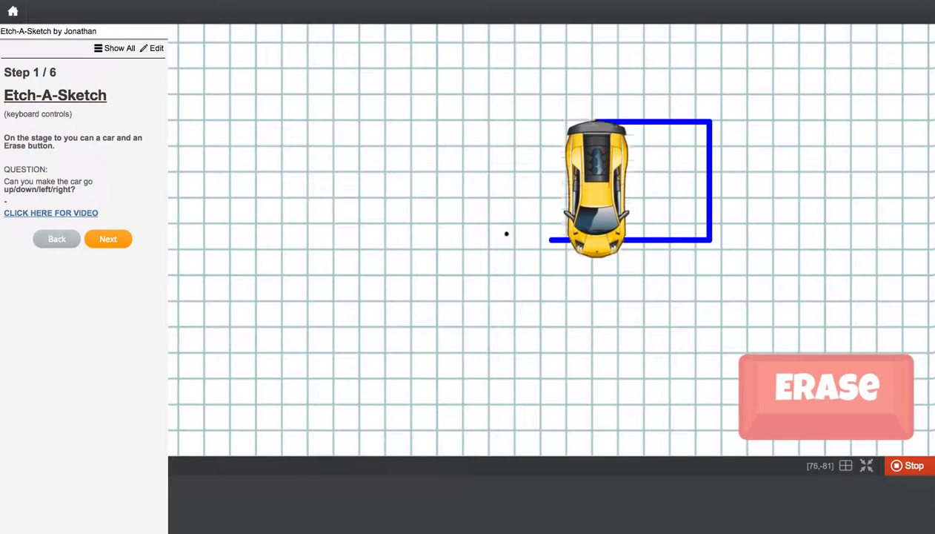
pyautogui.press('Down')
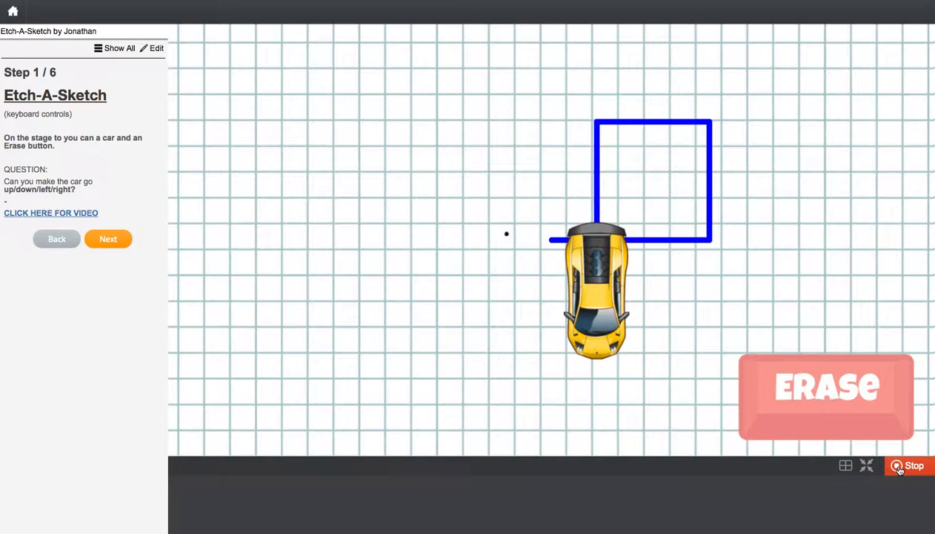
pyautogui.click(910, 465)
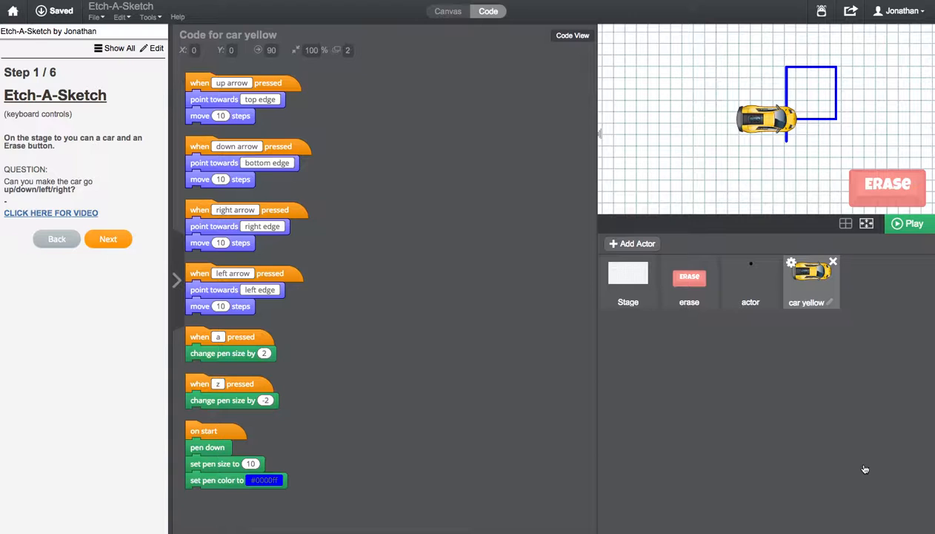
pyautogui.moveTo(249, 92)
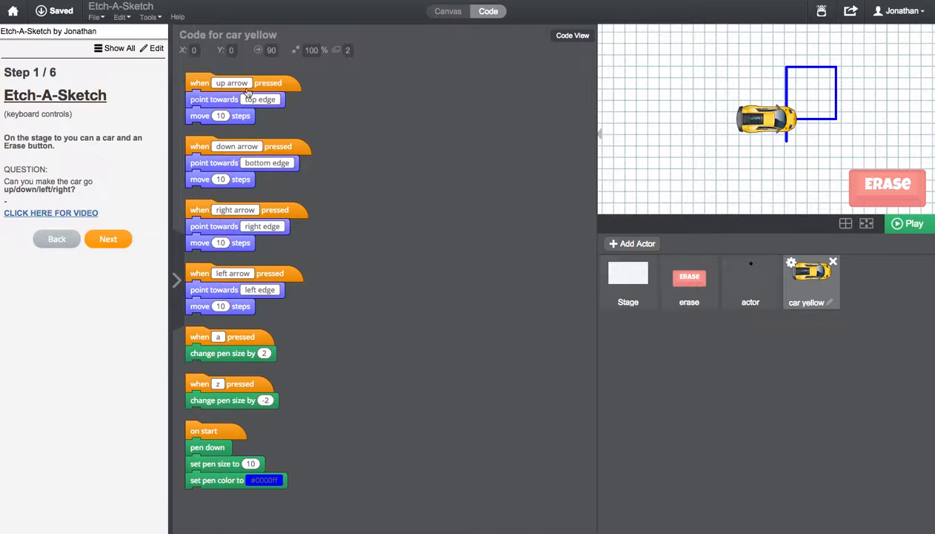
pyautogui.moveTo(220, 196)
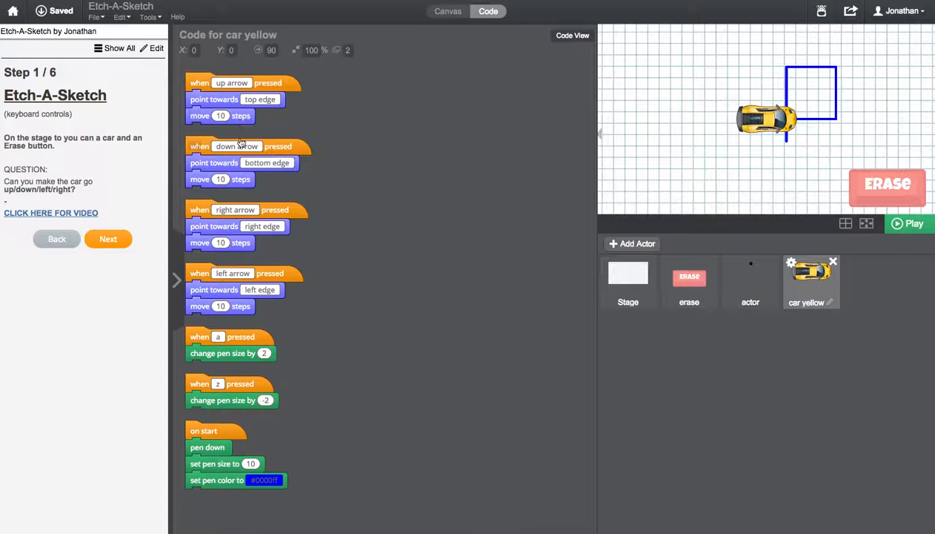
pyautogui.moveTo(201, 210)
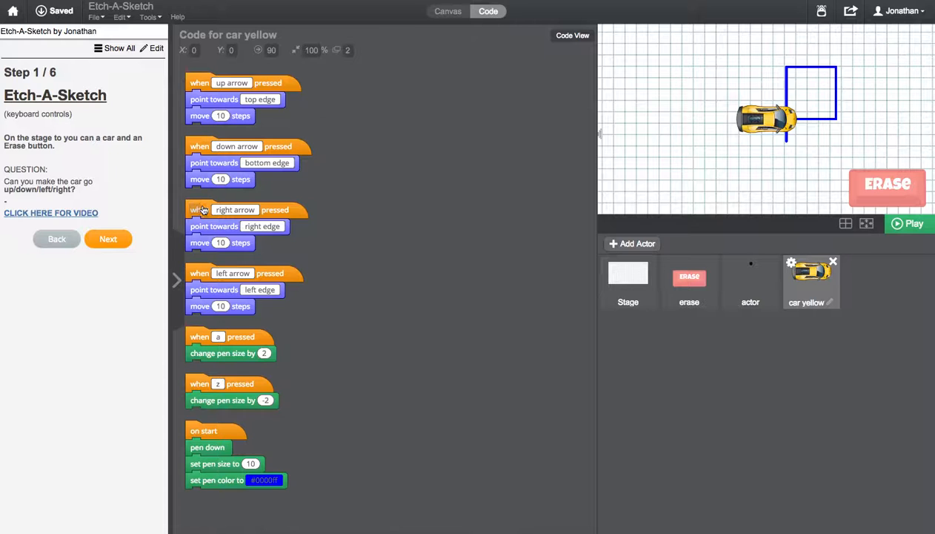